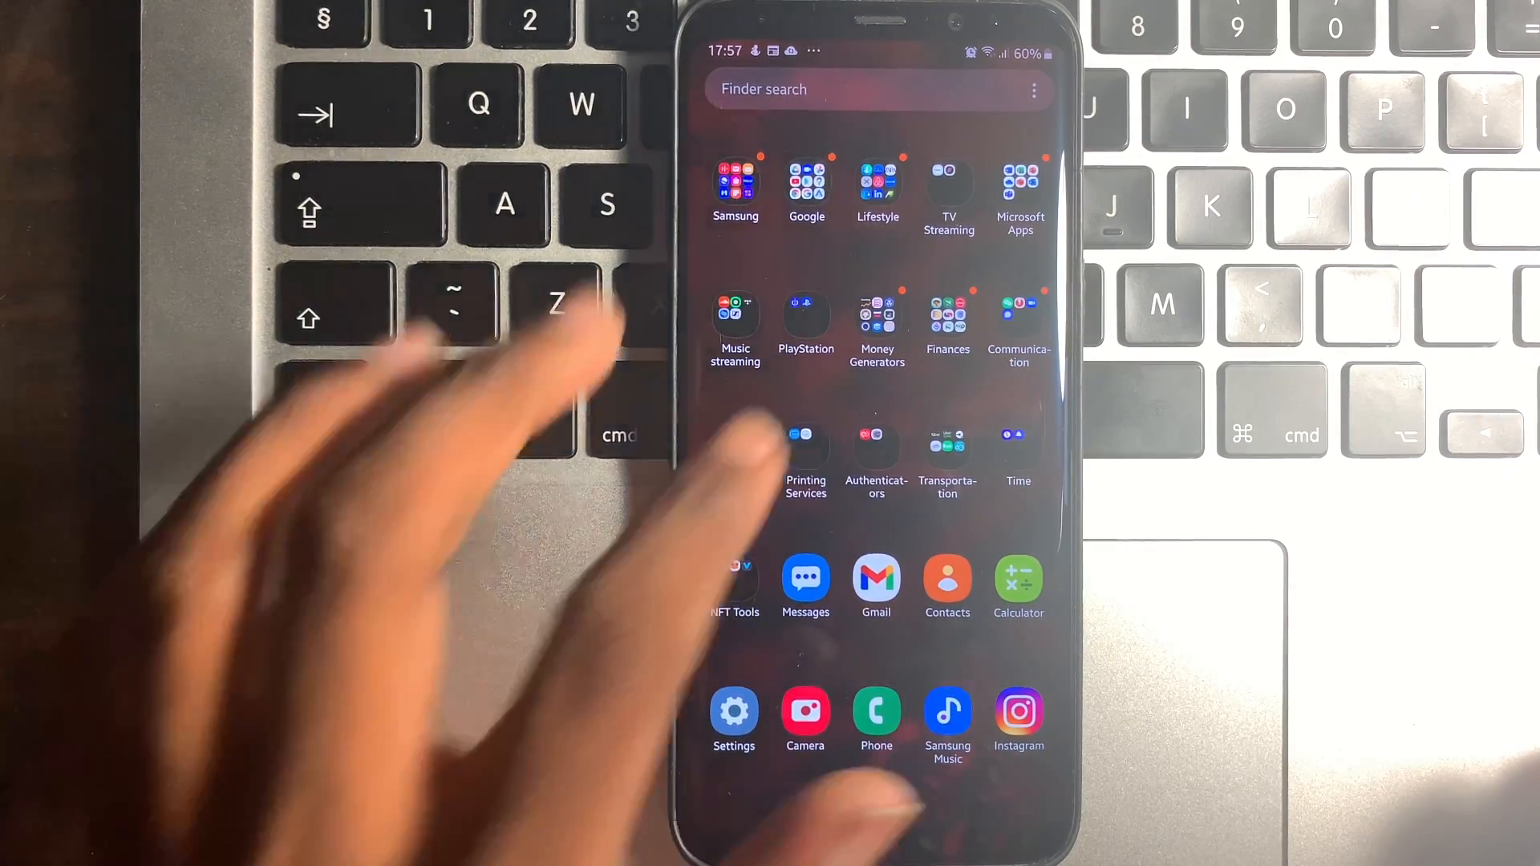
Step: Launch the Capitec banking app from the Finances folder to its sign-in screen
left_click(946, 314)
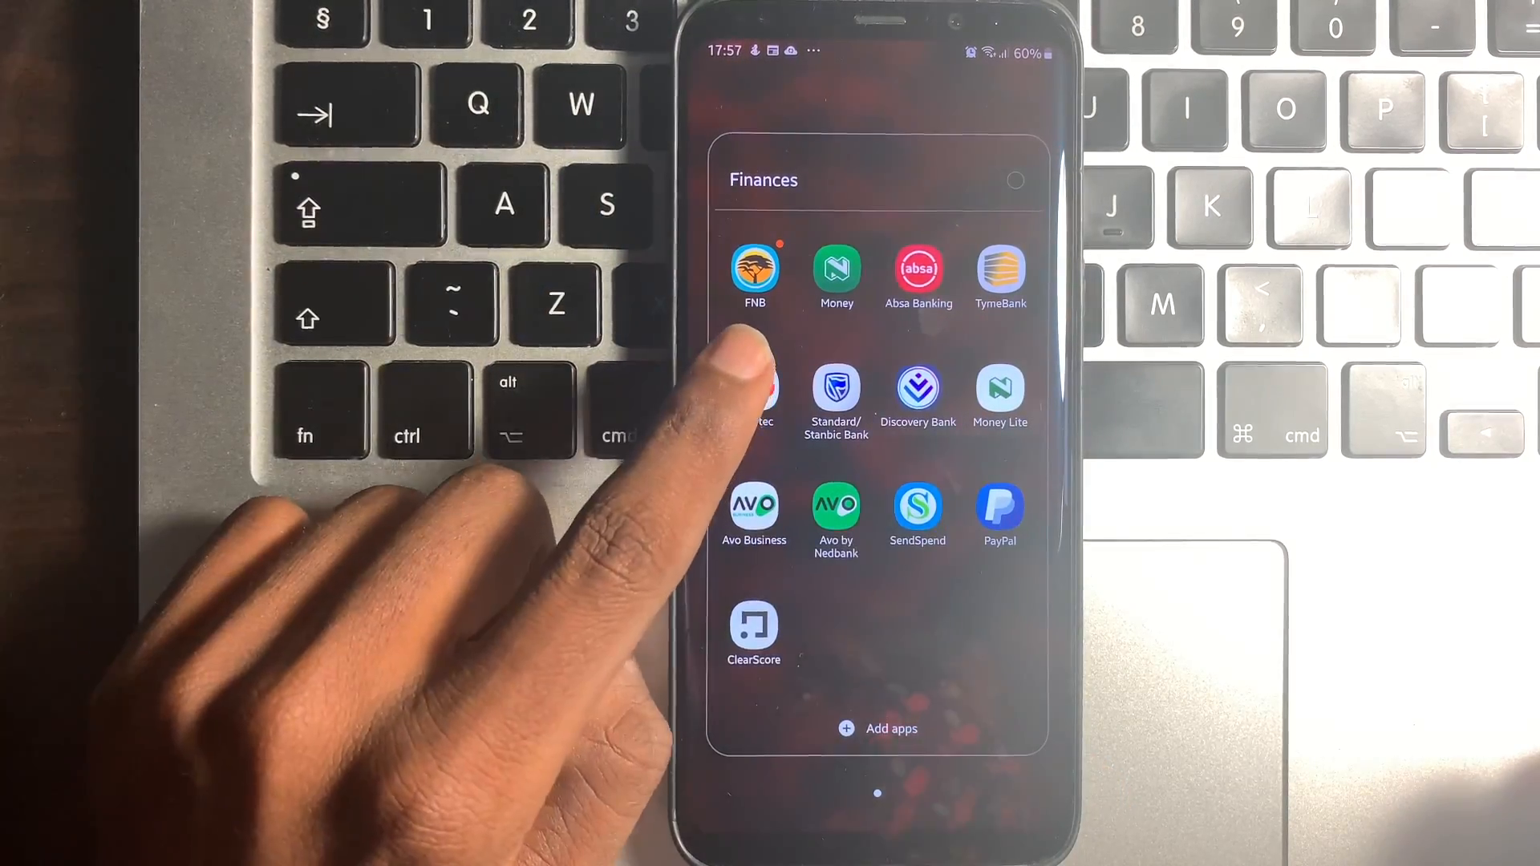
left_click(754, 398)
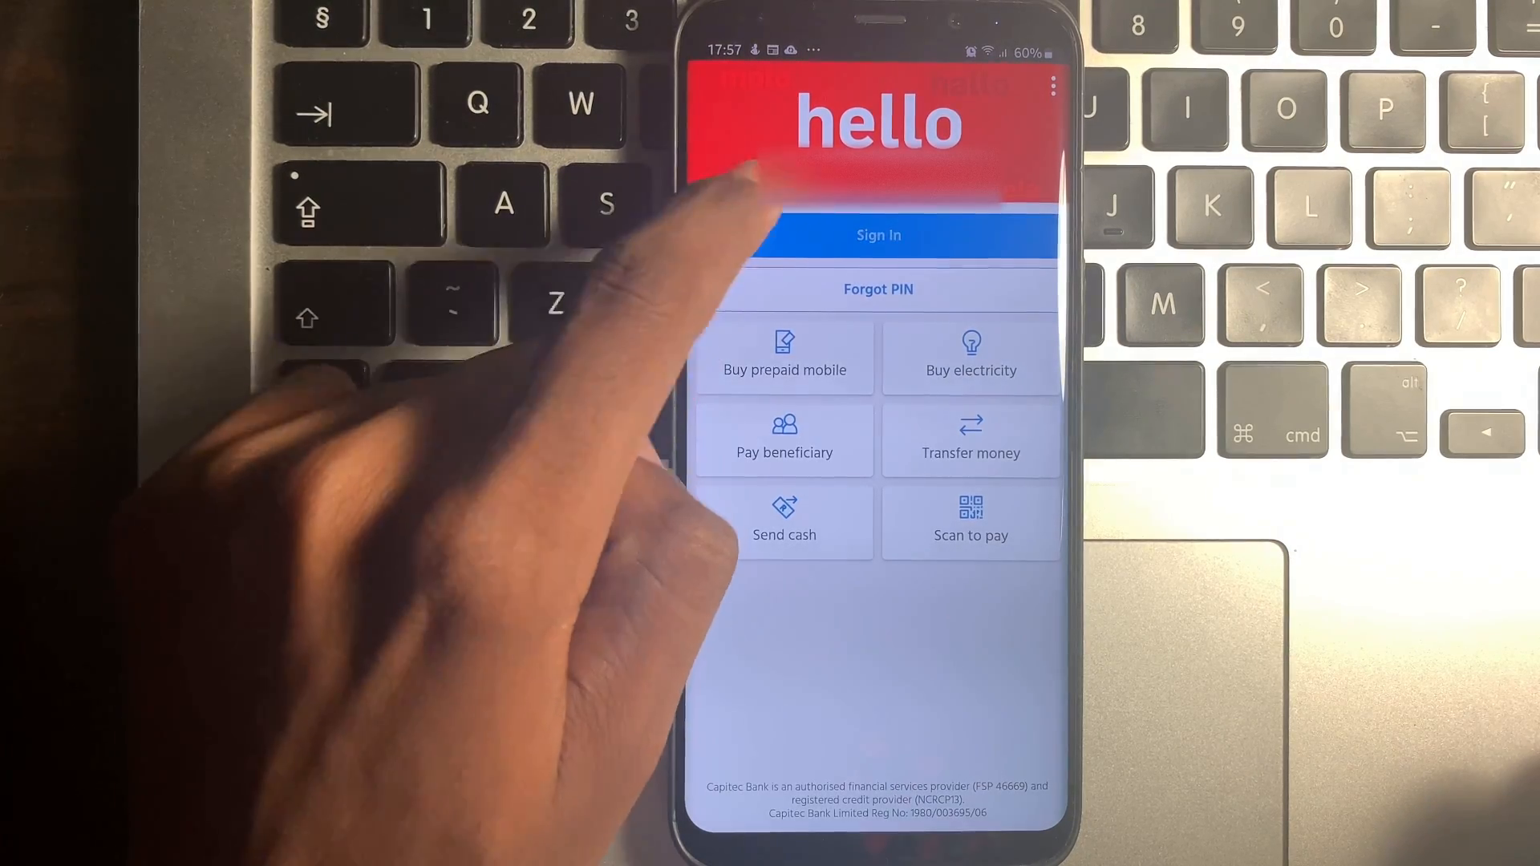
Step: Sign in with PIN/biometric verification to reach the GlobalOne home screen
left_click(877, 234)
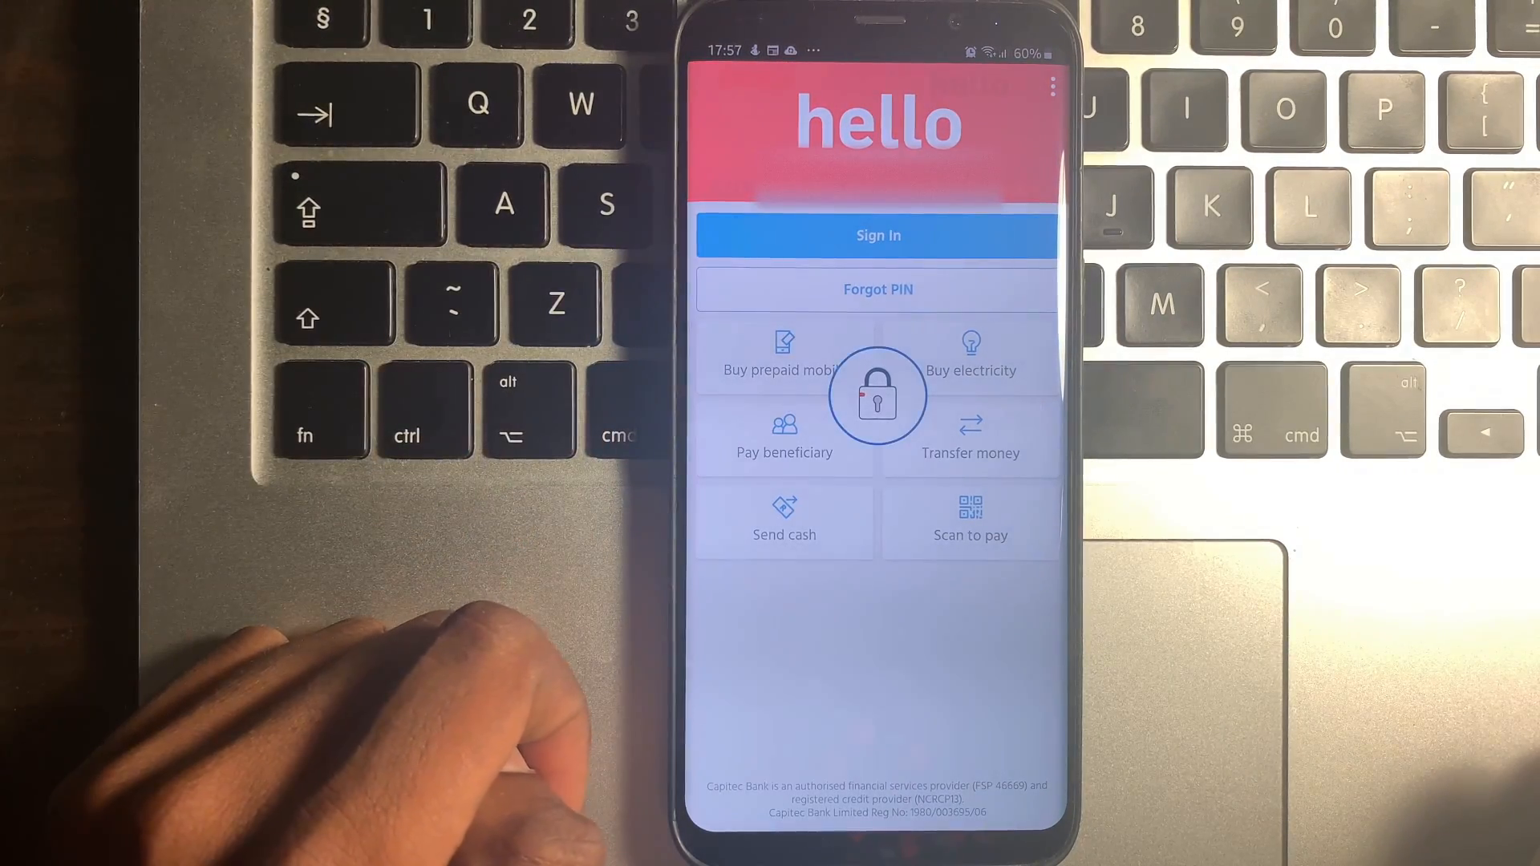
left_click(877, 235)
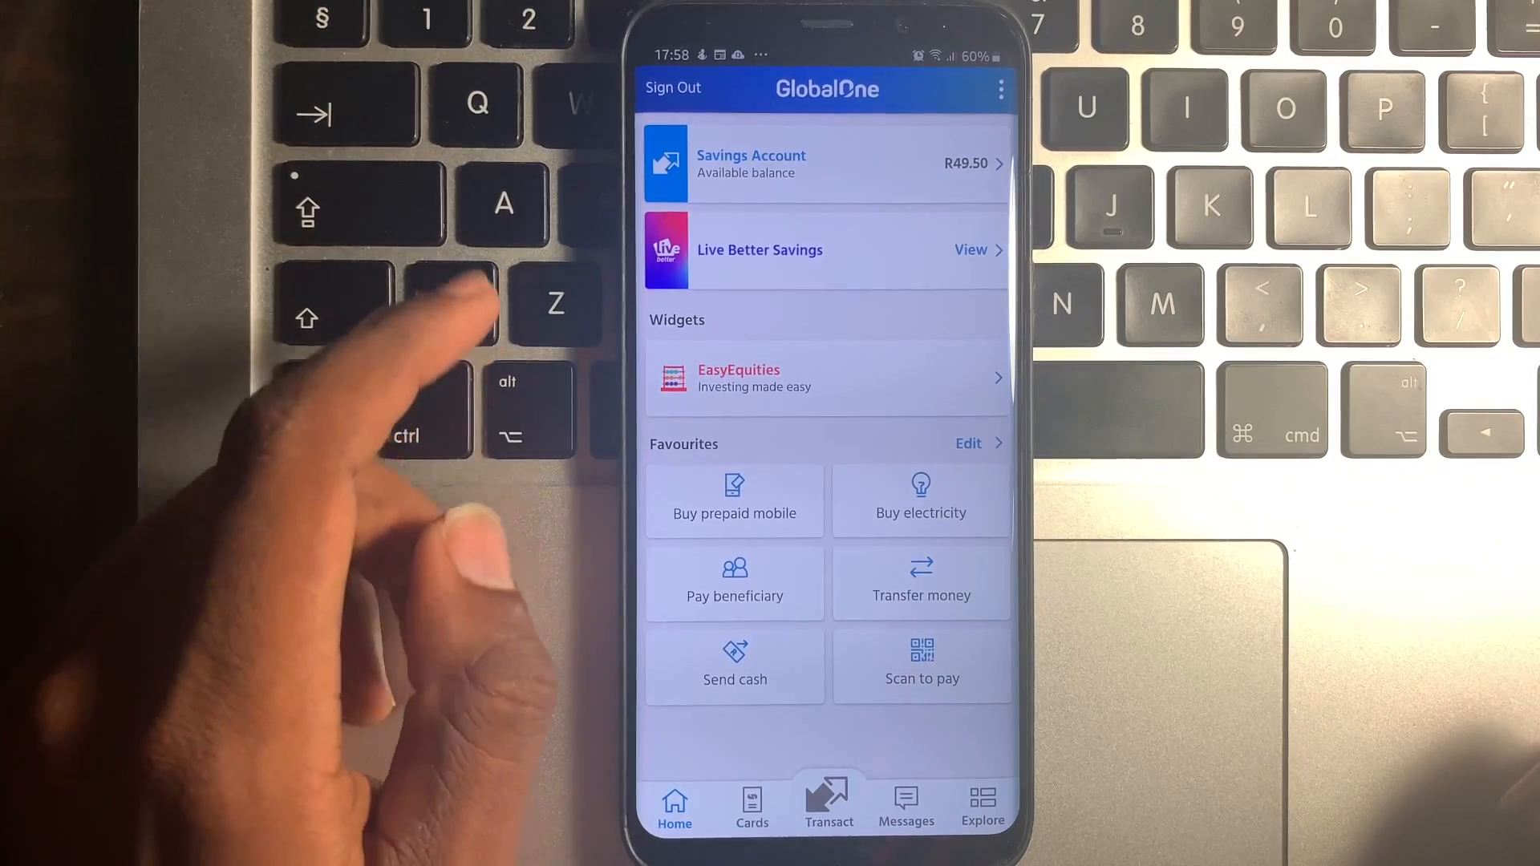
Step: From the Savings Account's actions menu, choose Email statement
left_click(824, 164)
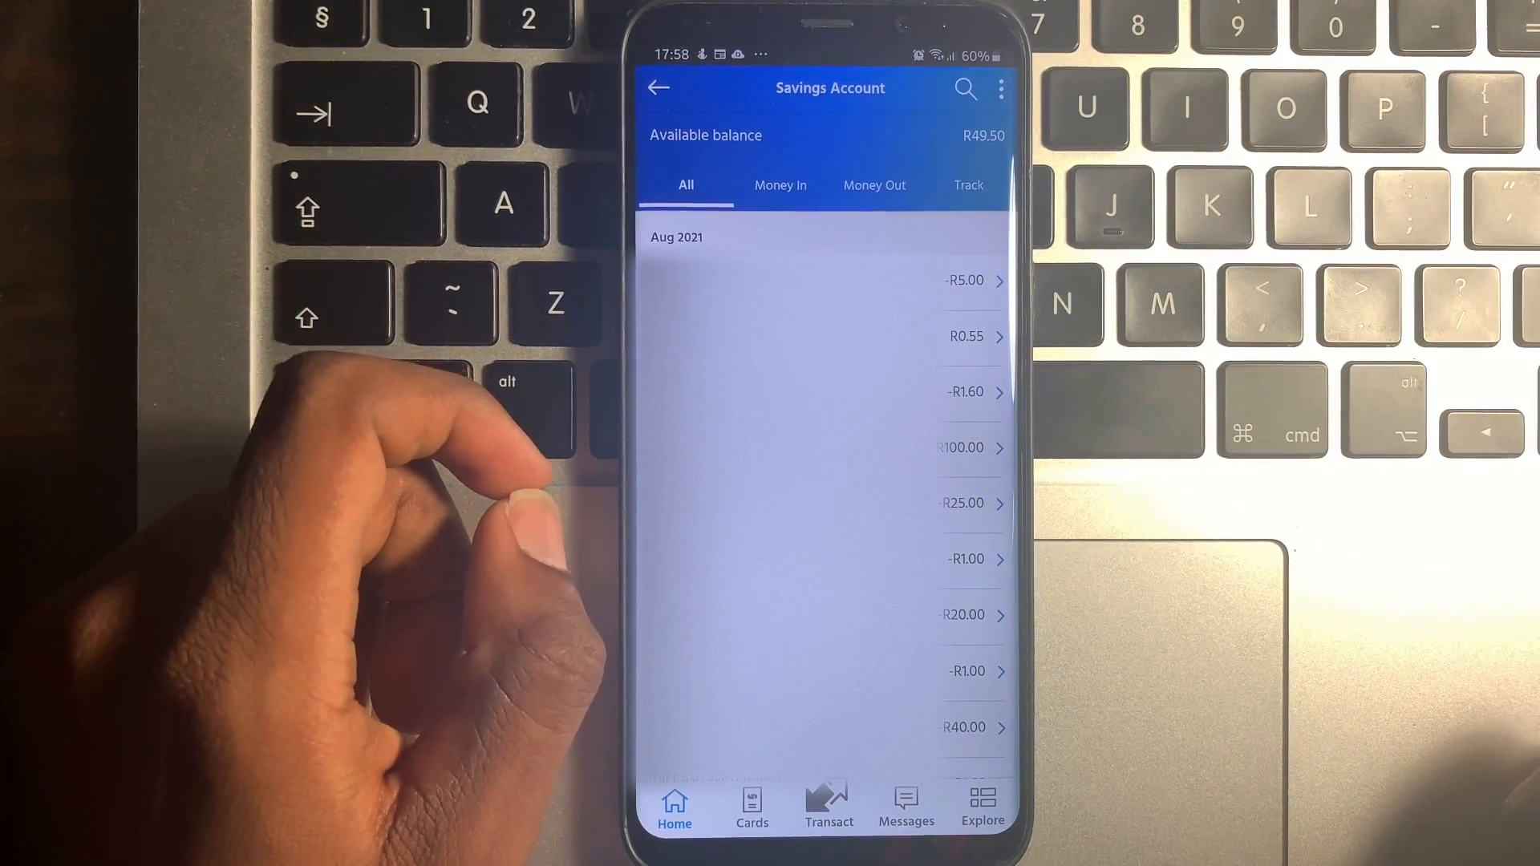
left_click(999, 86)
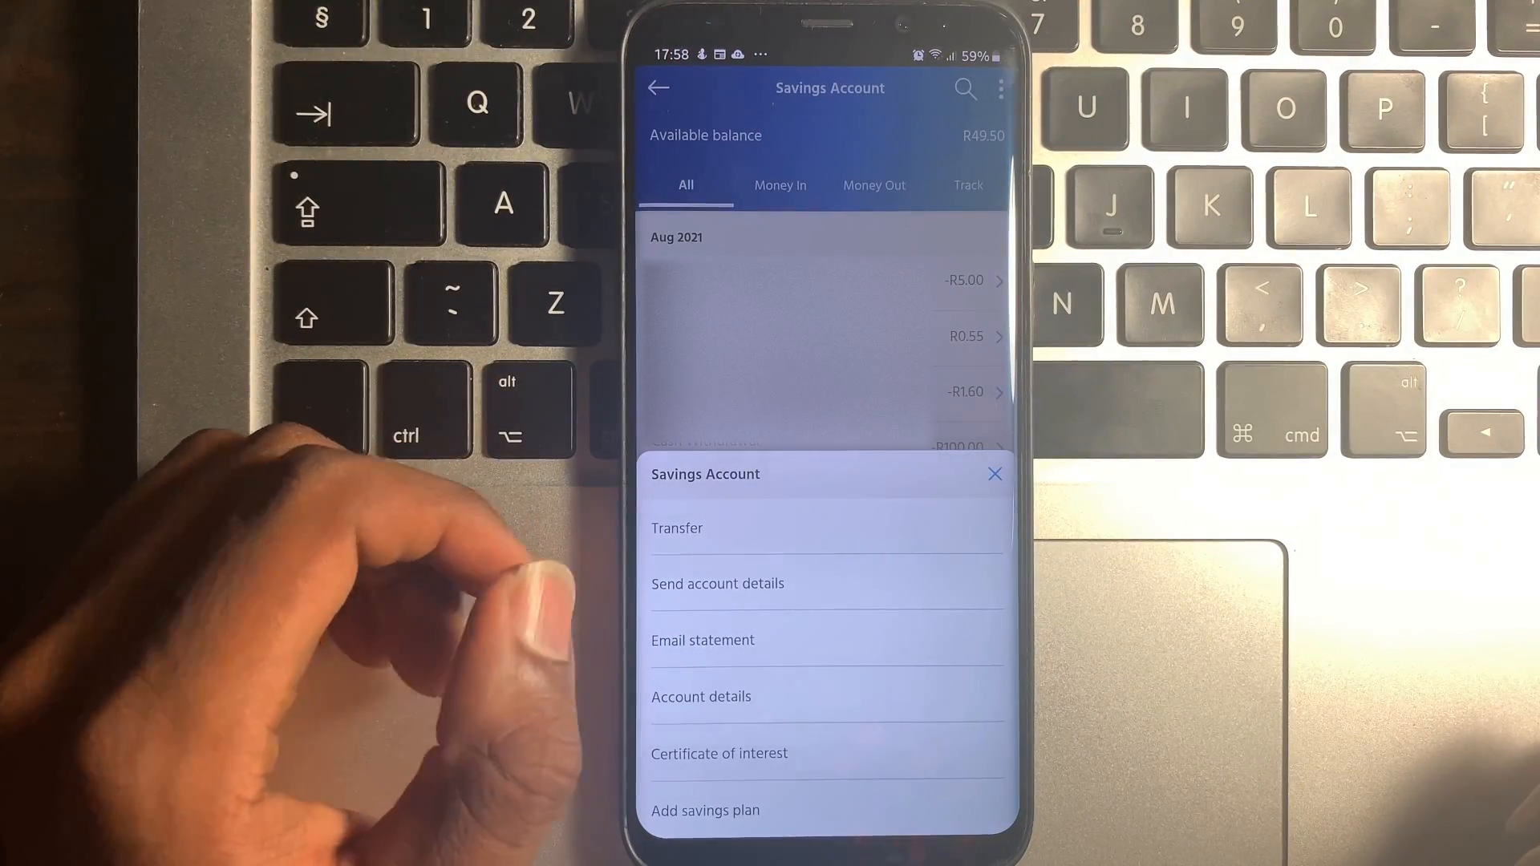
left_click(702, 639)
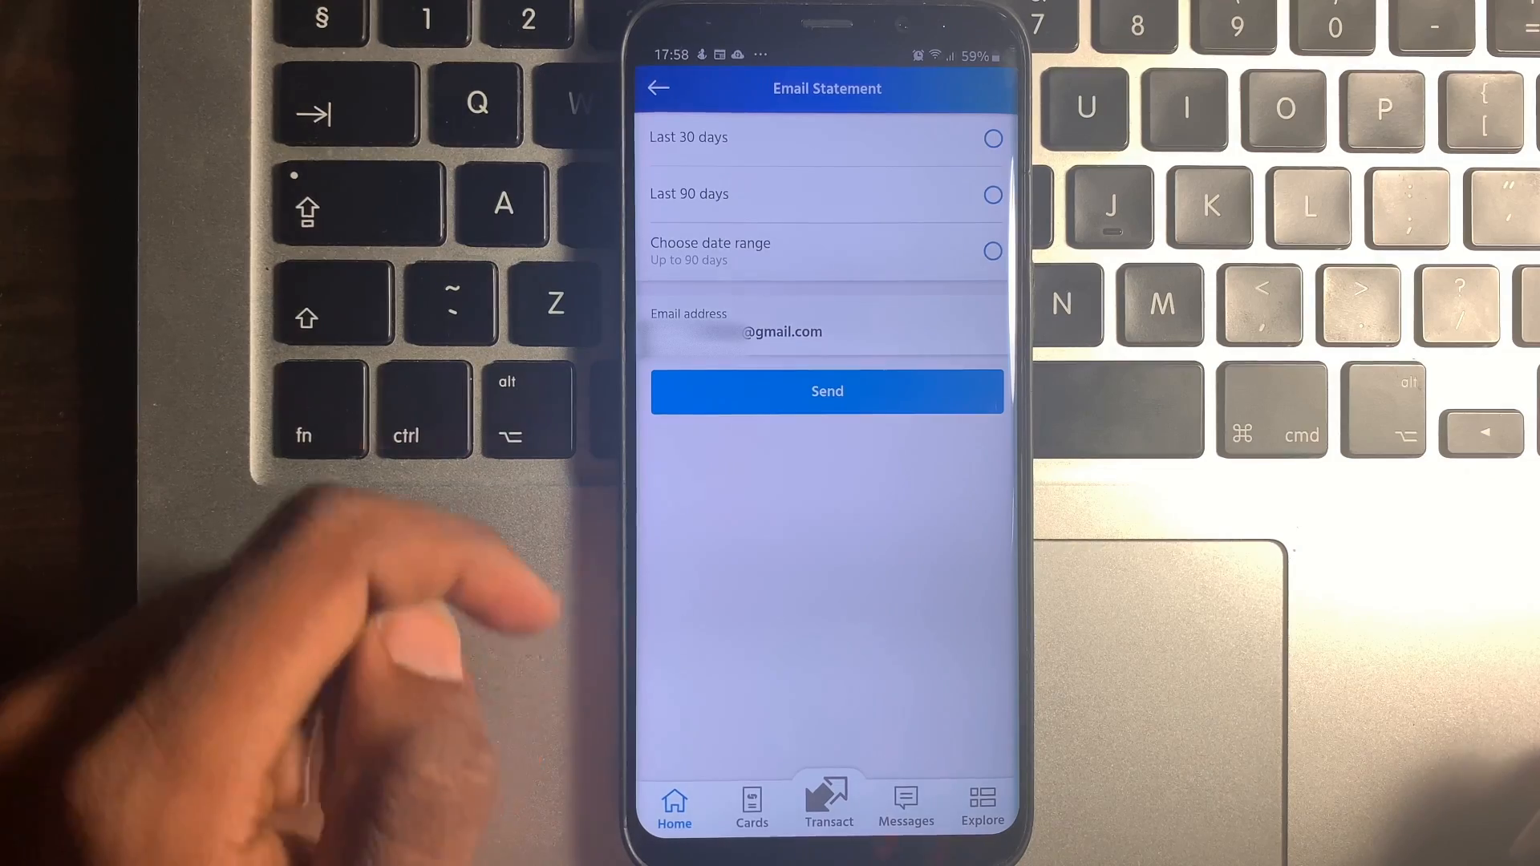
left_click(993, 138)
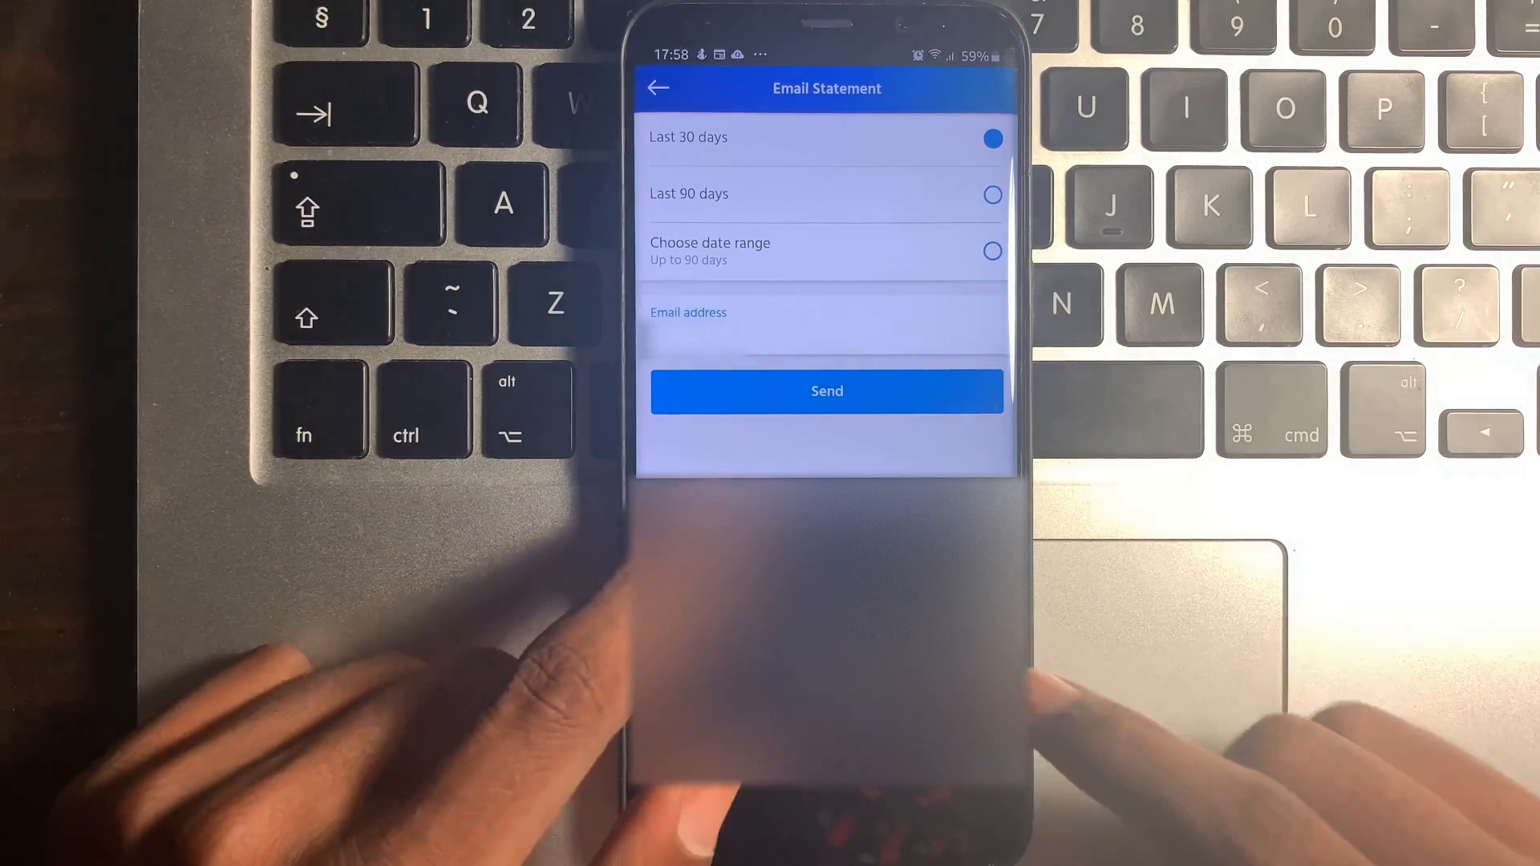
type("@gmail.com")
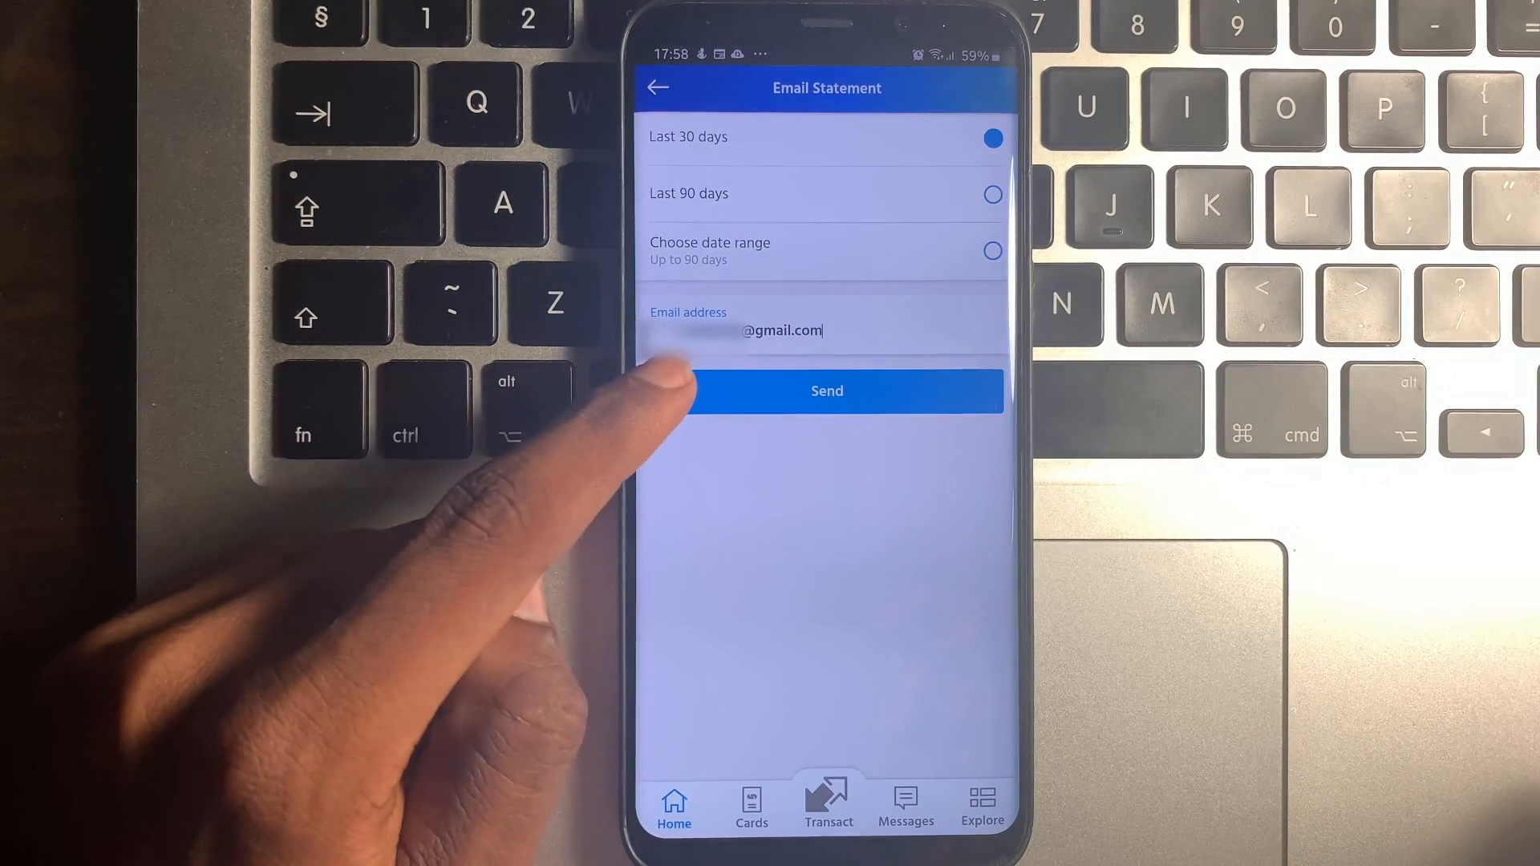
left_click(826, 390)
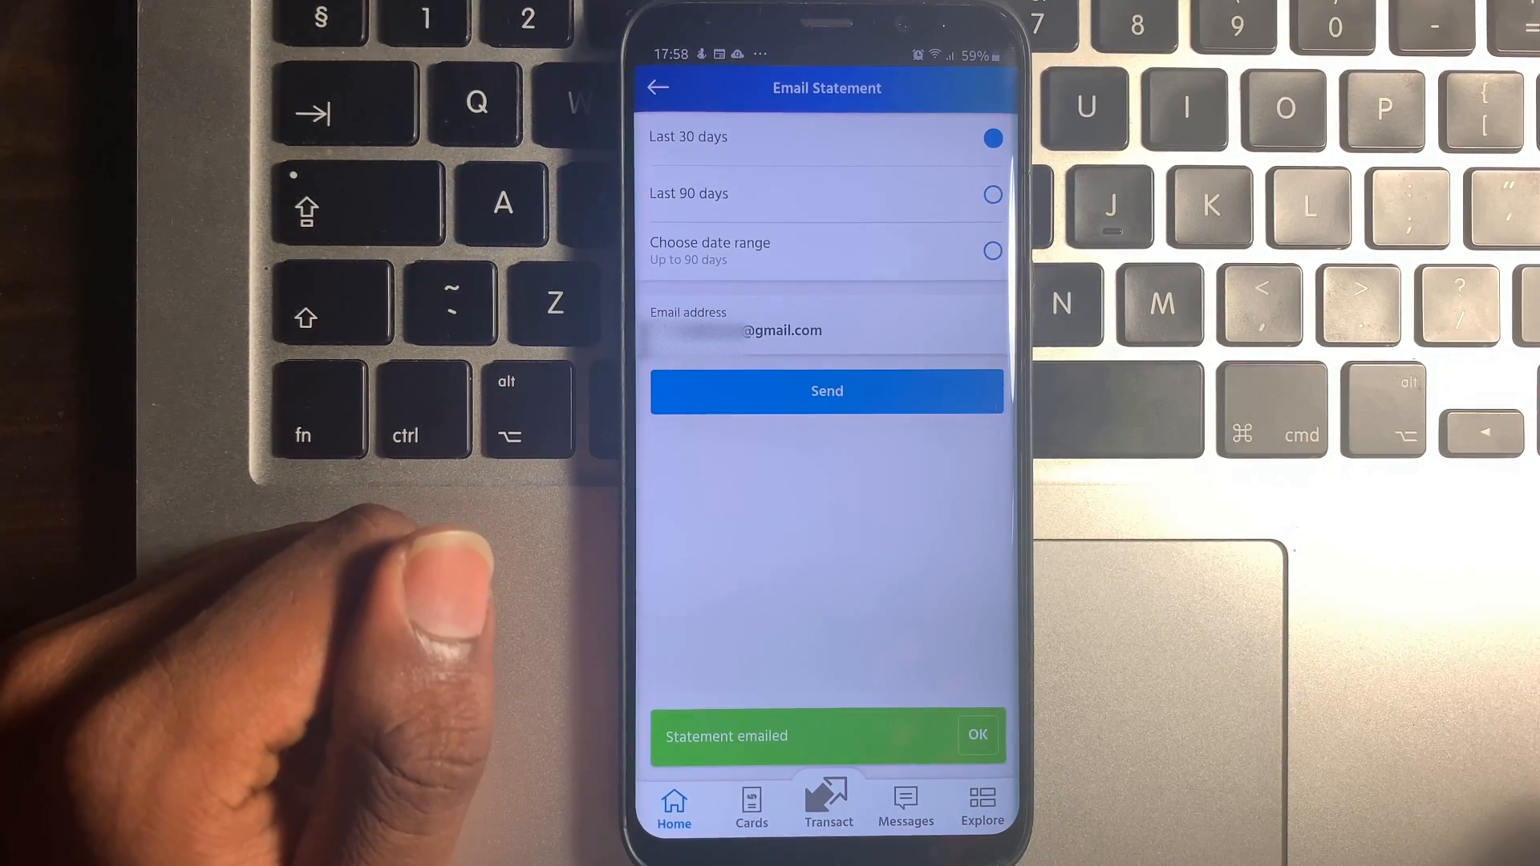
left_click(977, 735)
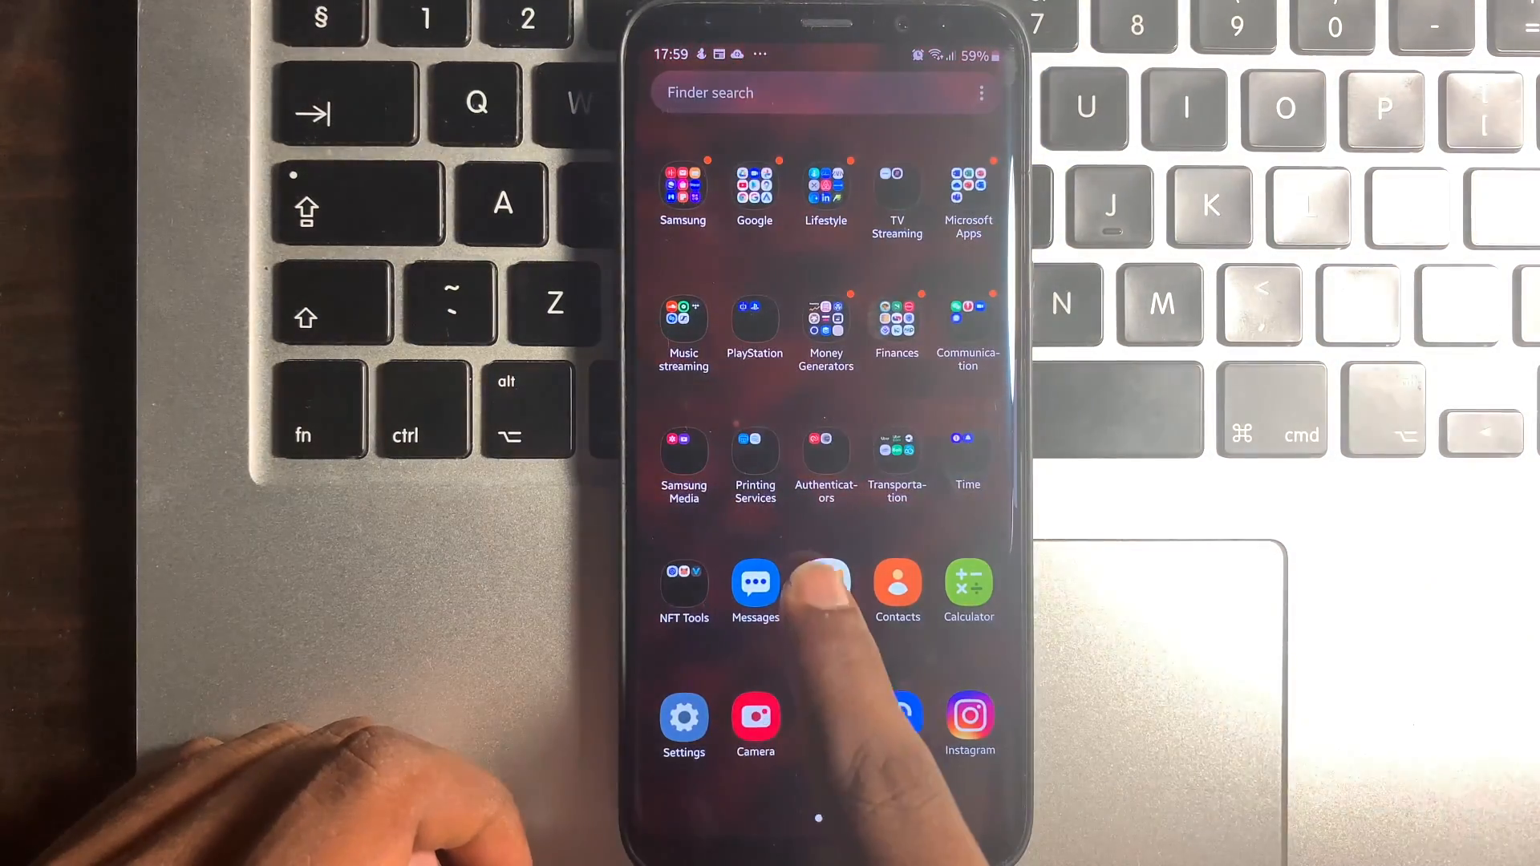
Step: Open the Savings Account Statement email from noreply in the Gmail Primary inbox
left_click(824, 583)
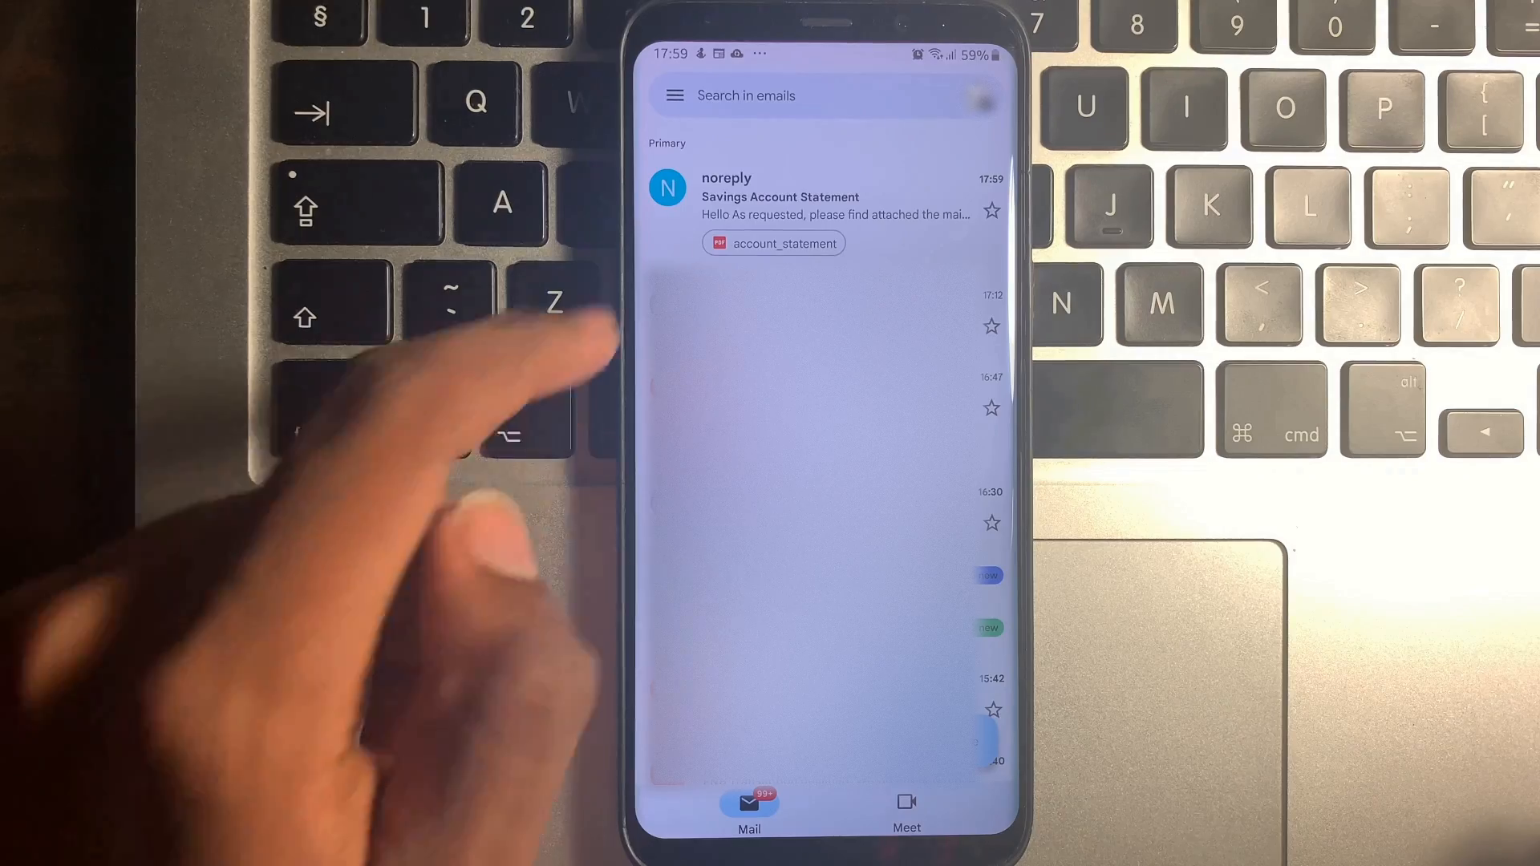
left_click(786, 196)
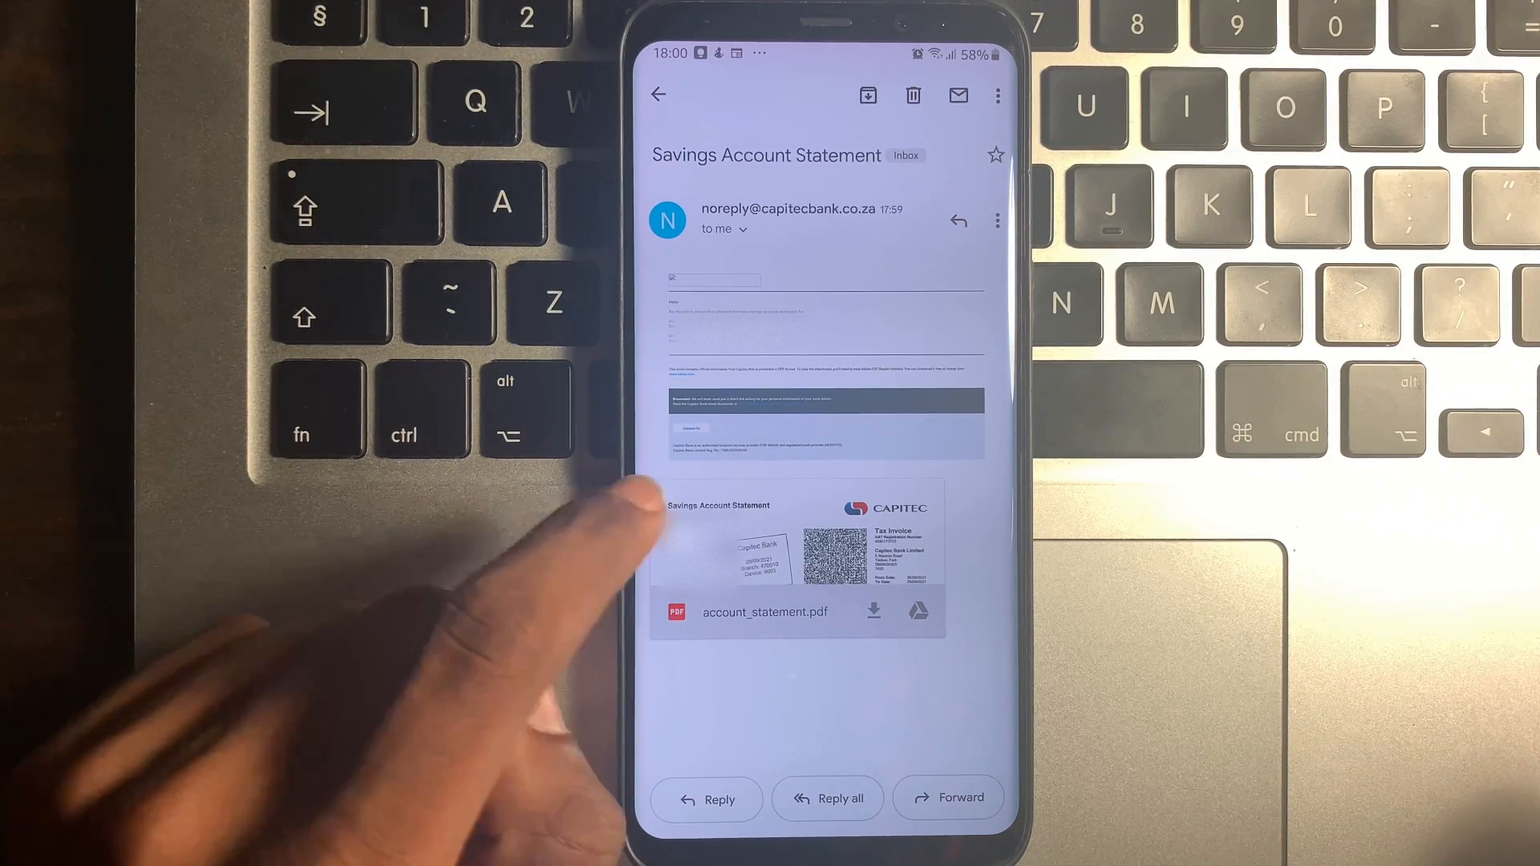
Step: Open the account_statement.pdf attachment in Gmail's PDF viewer
left_click(767, 611)
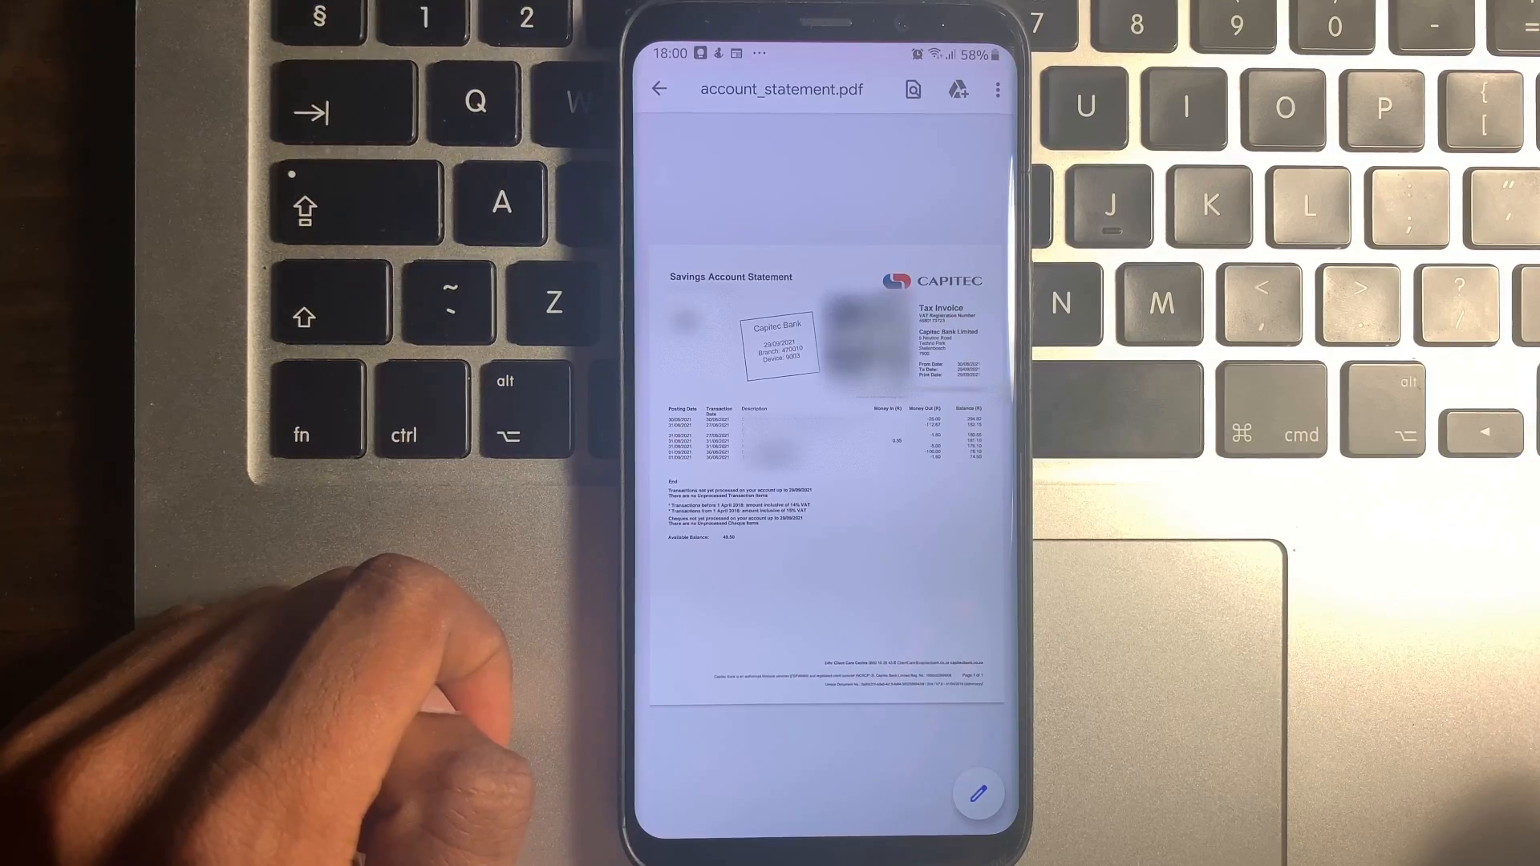
Step: Bring up the PDF's overflow menu listing send, open with, download and print options
left_click(996, 90)
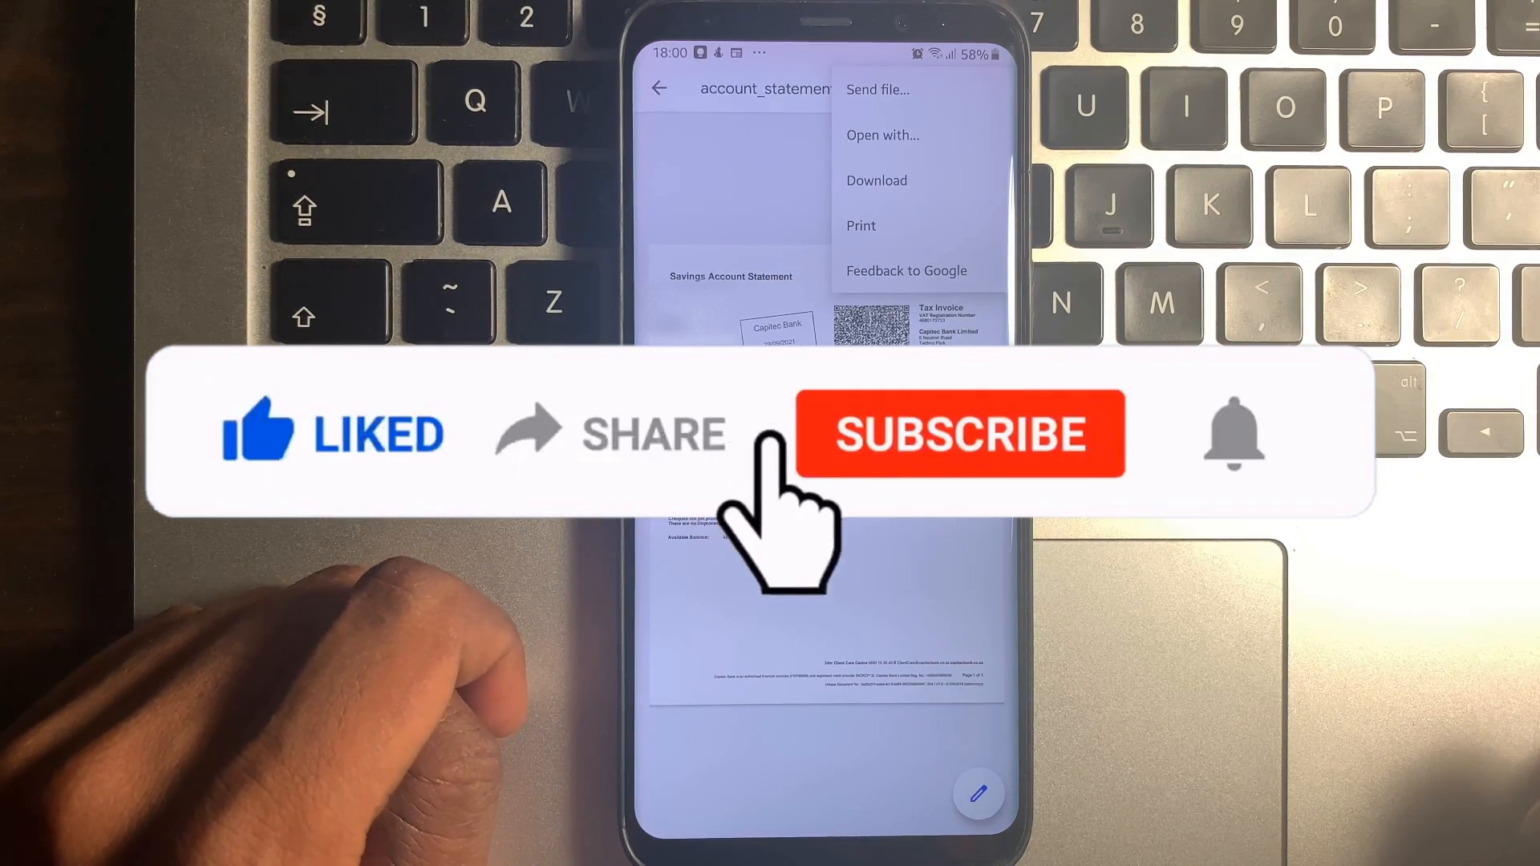
left_click(959, 435)
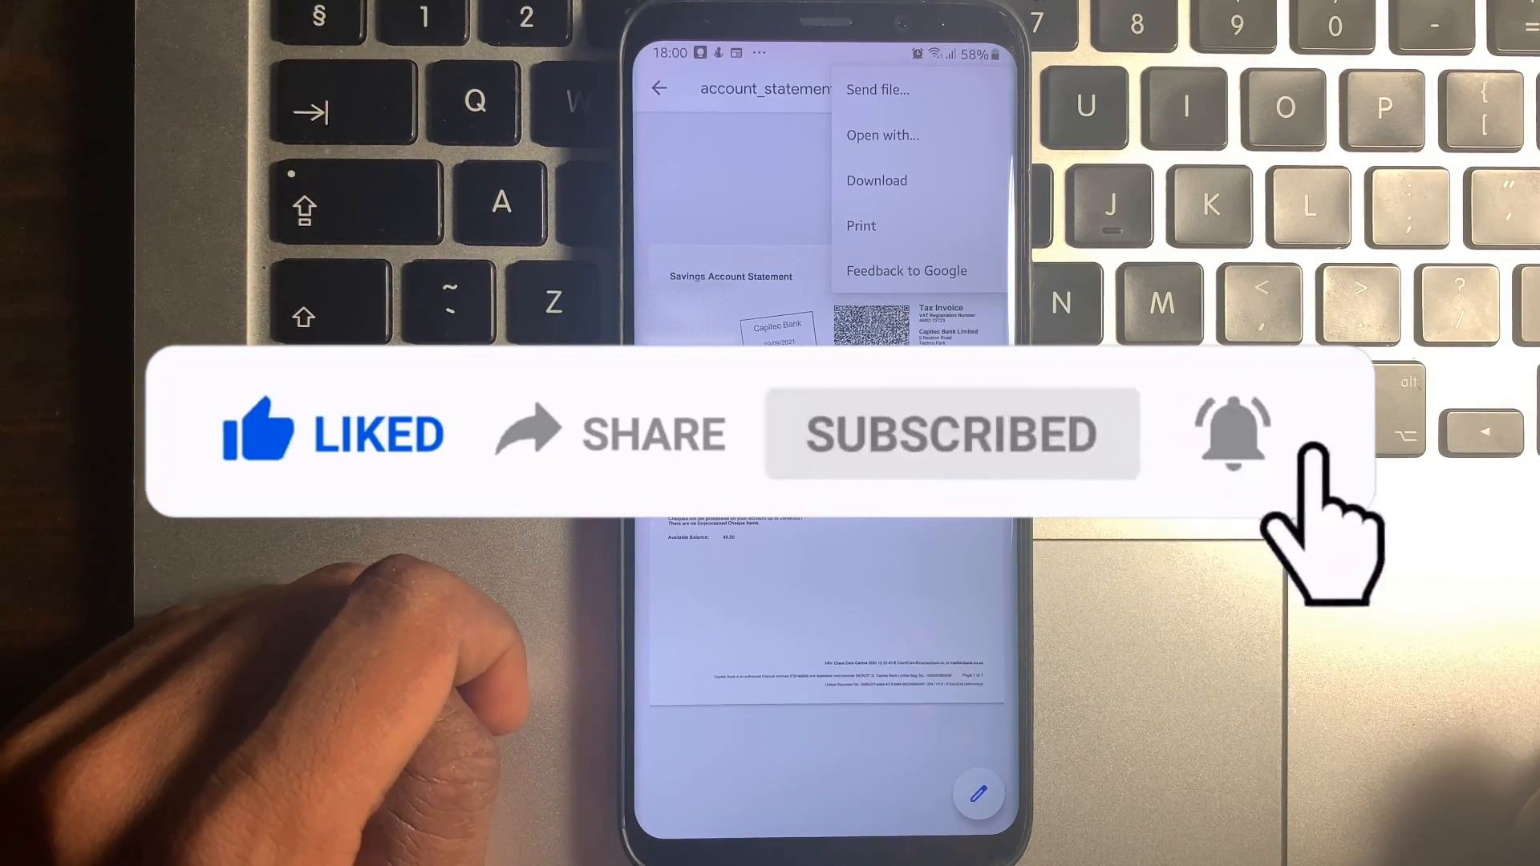